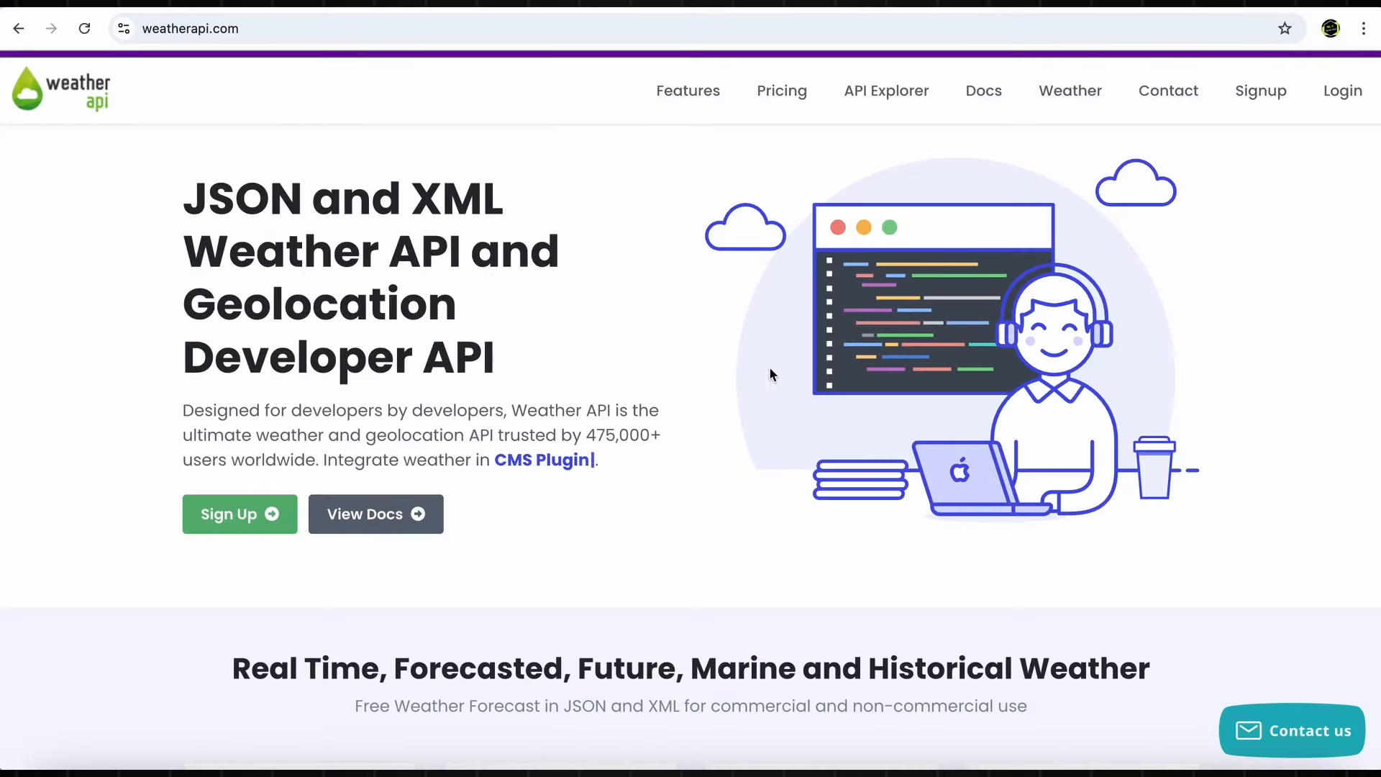
# Step: Open WeatherAPI's Pricing page and scroll to the plan table showing the Free plan's 1 million calls/month
pyautogui.scroll(-3)
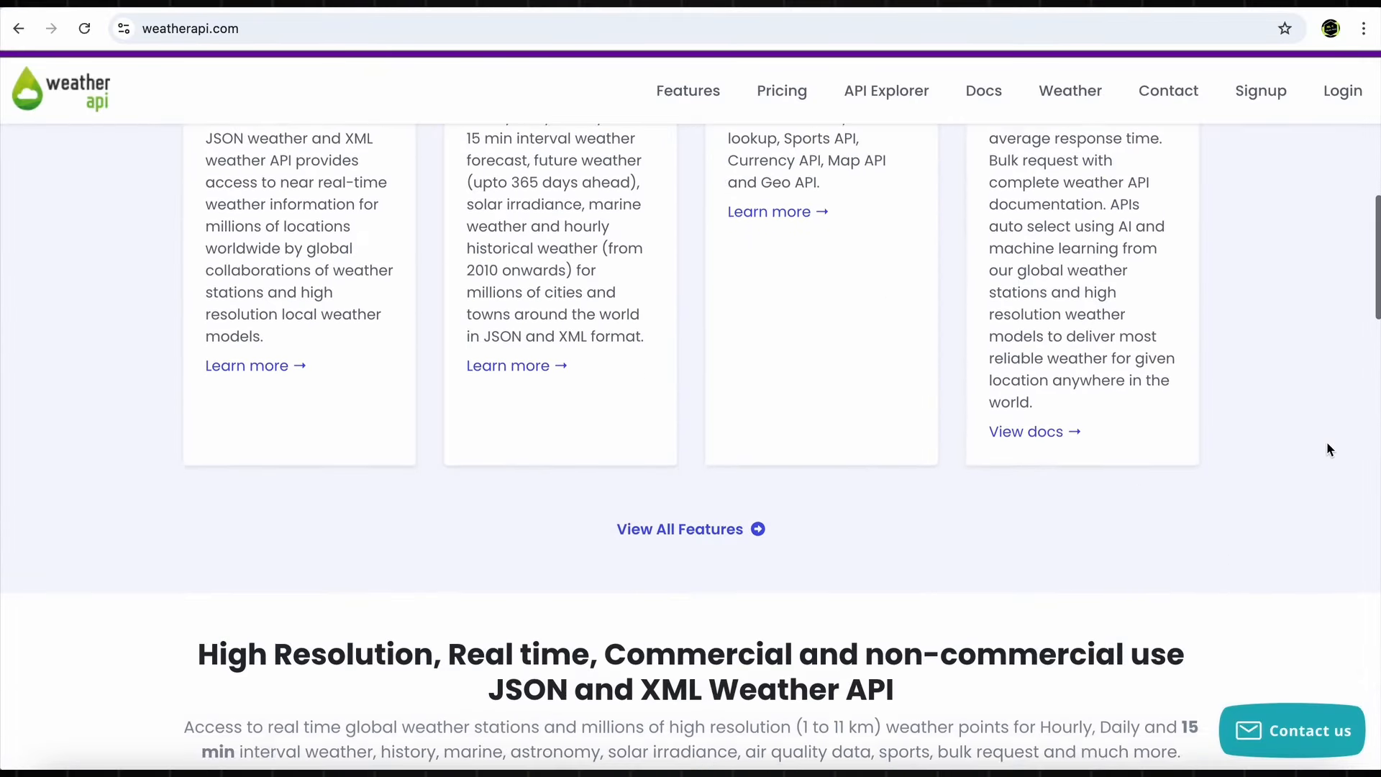
pyautogui.scroll(3)
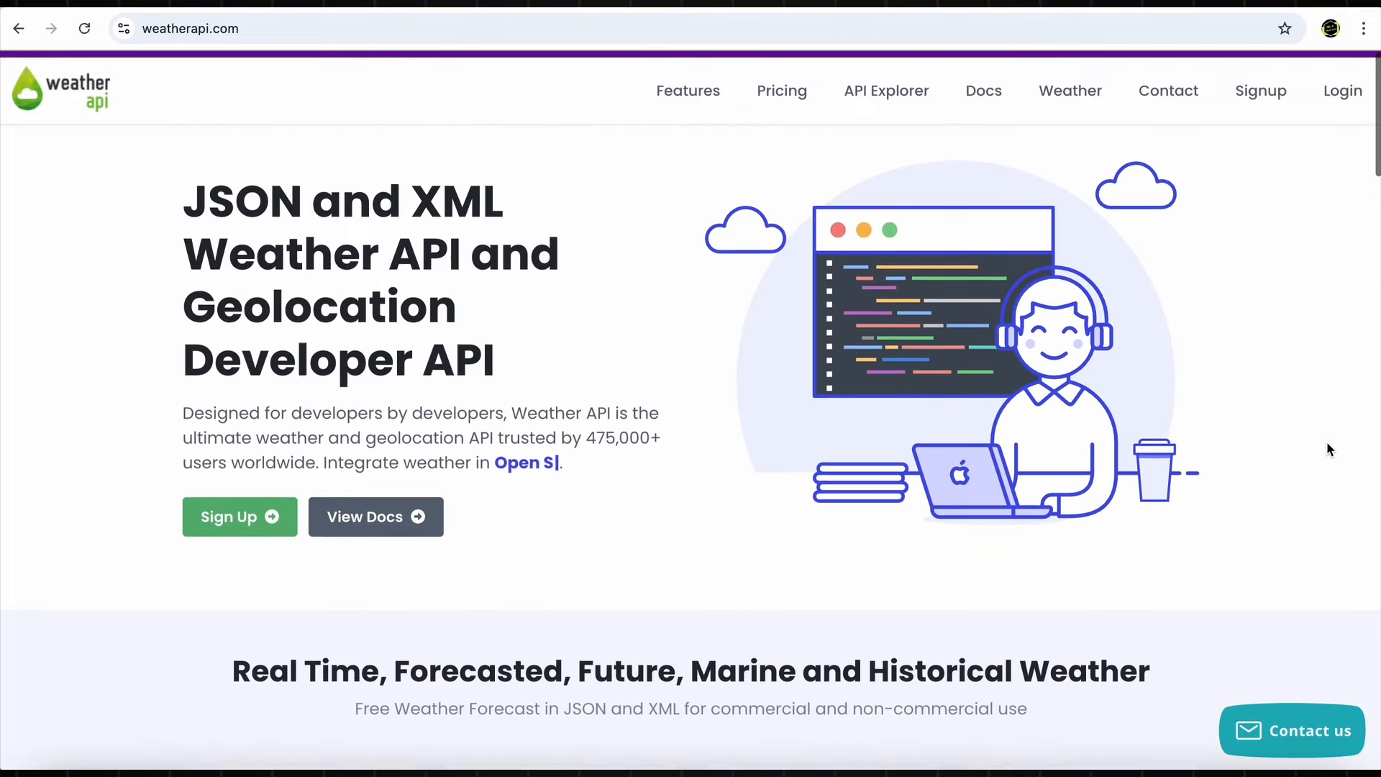
pyautogui.click(783, 91)
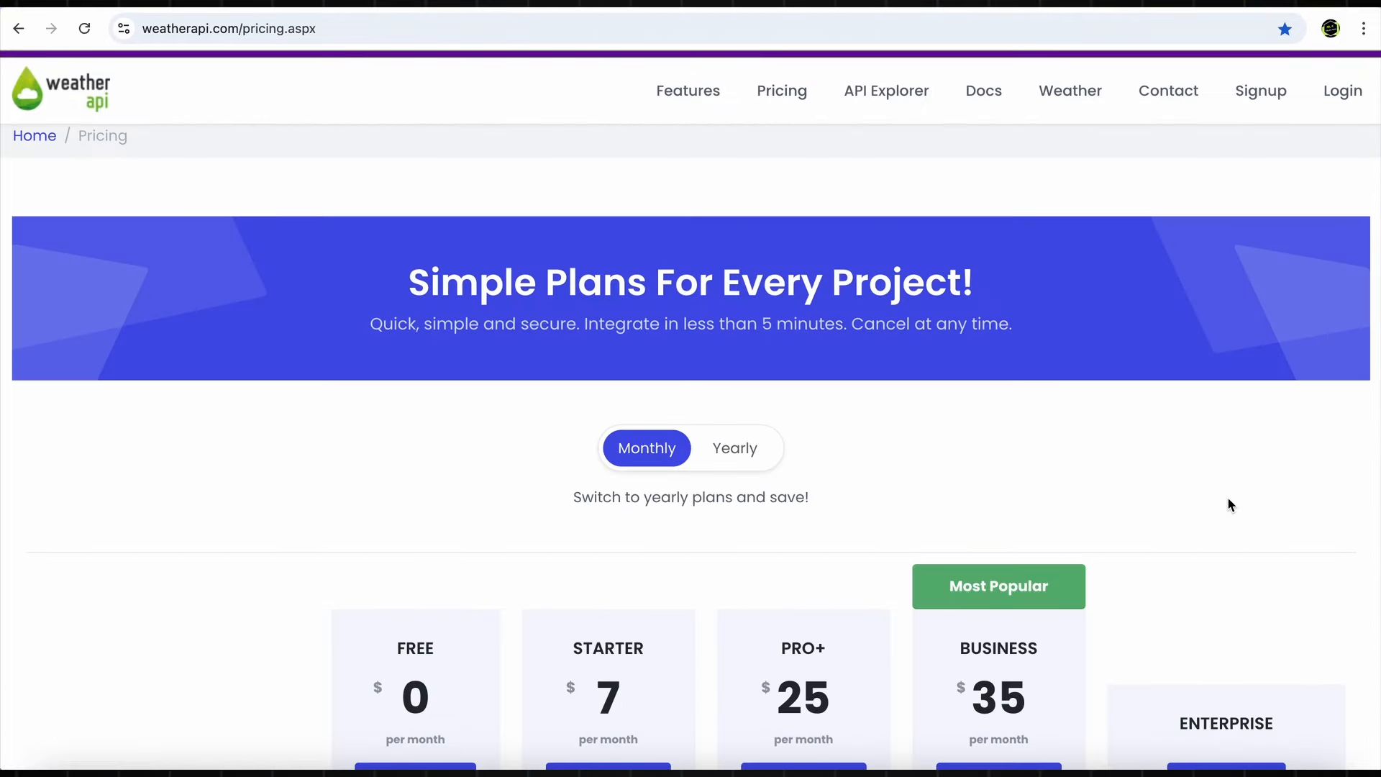
pyautogui.scroll(-3)
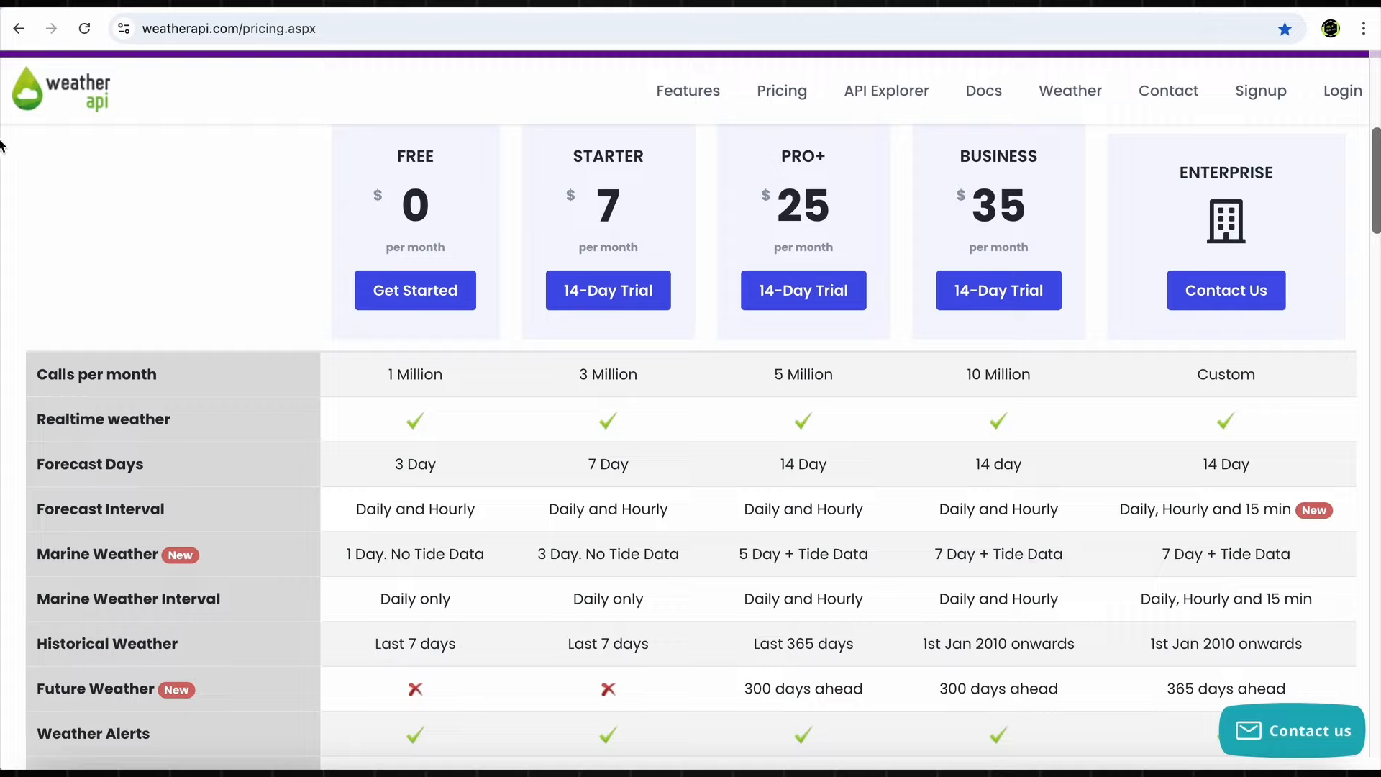
pyautogui.moveTo(384, 118)
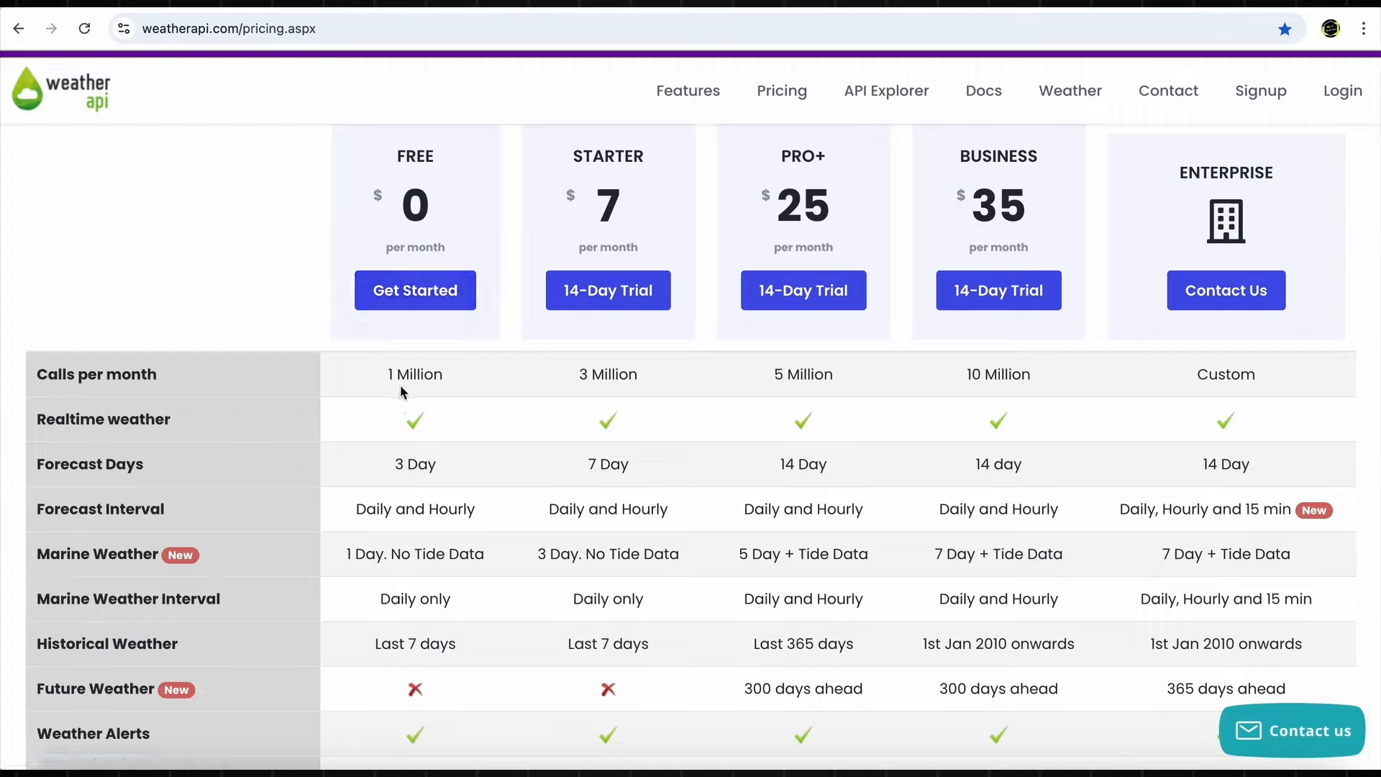
pyautogui.moveTo(391, 397)
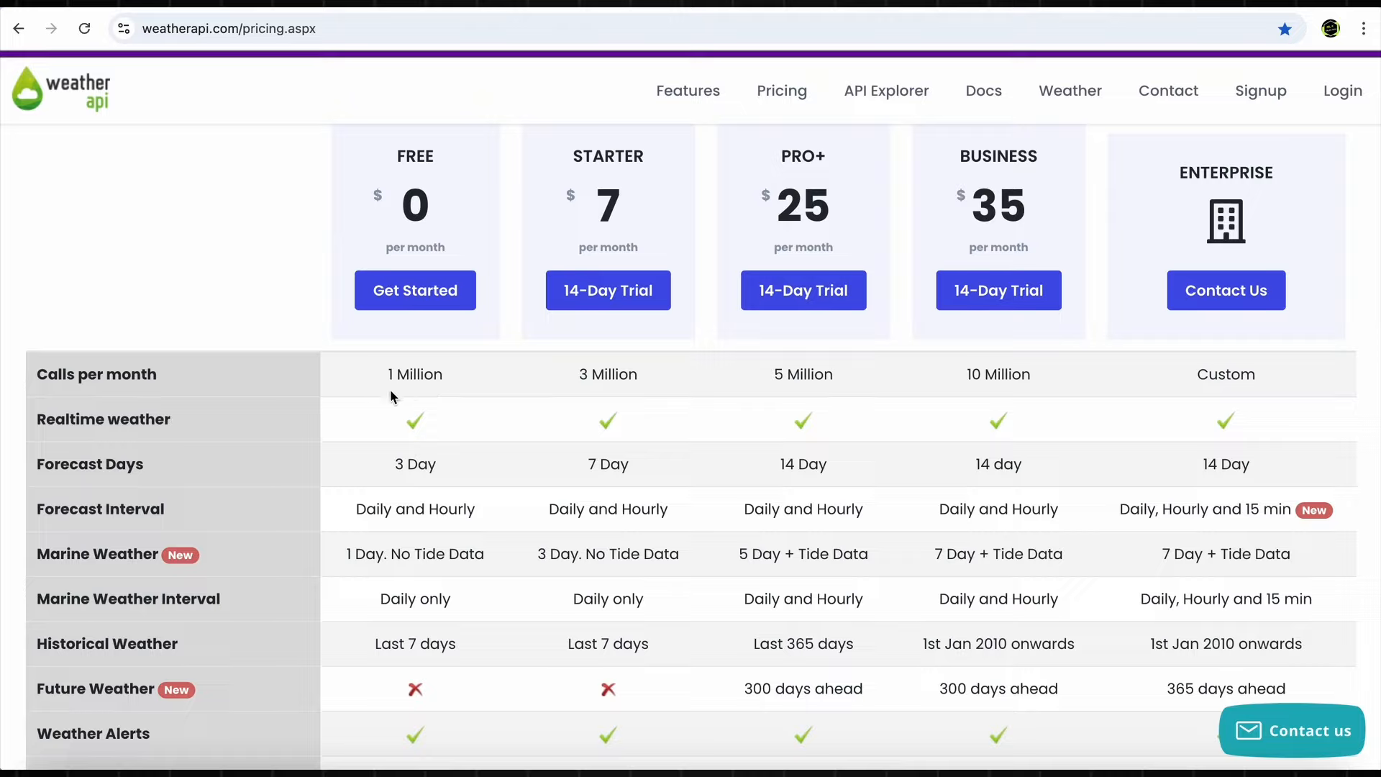